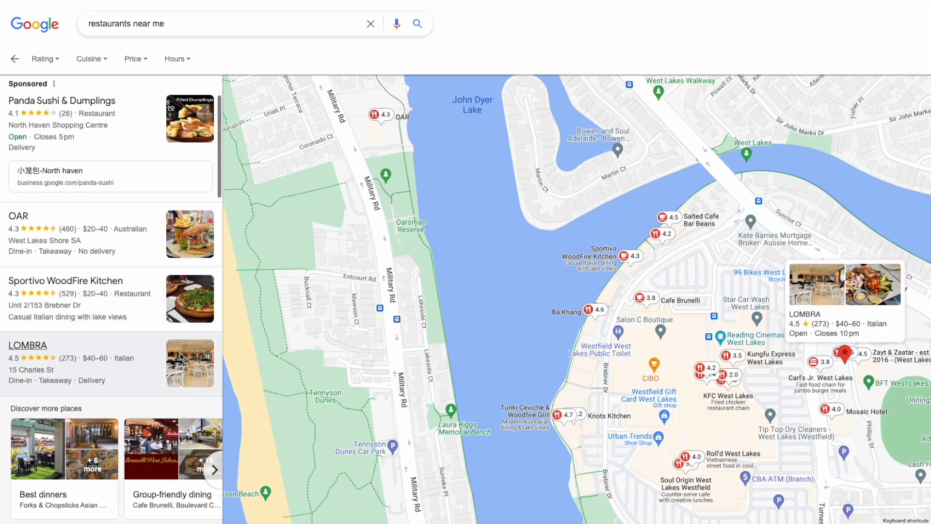
- Scroll past the Maps results toward the Google Business Profile sign-up page
scroll("down", 3)
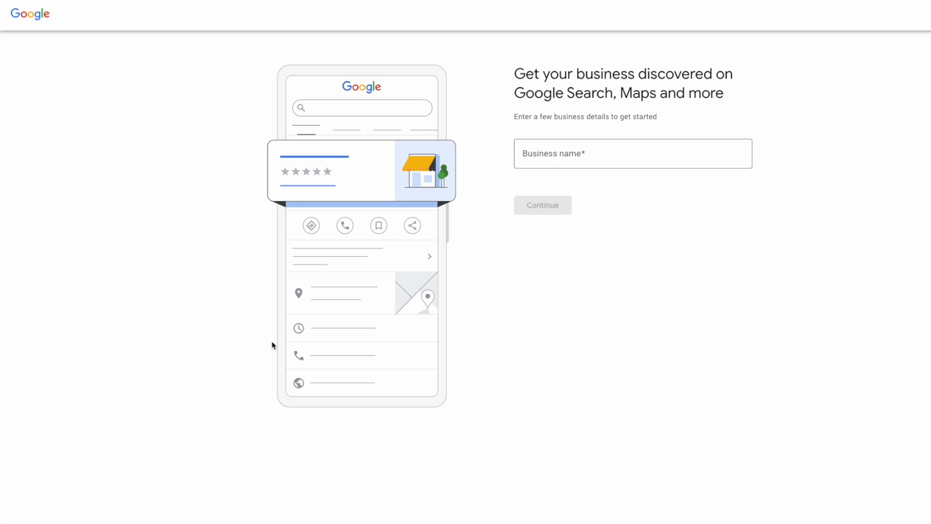
mouse_move(590, 183)
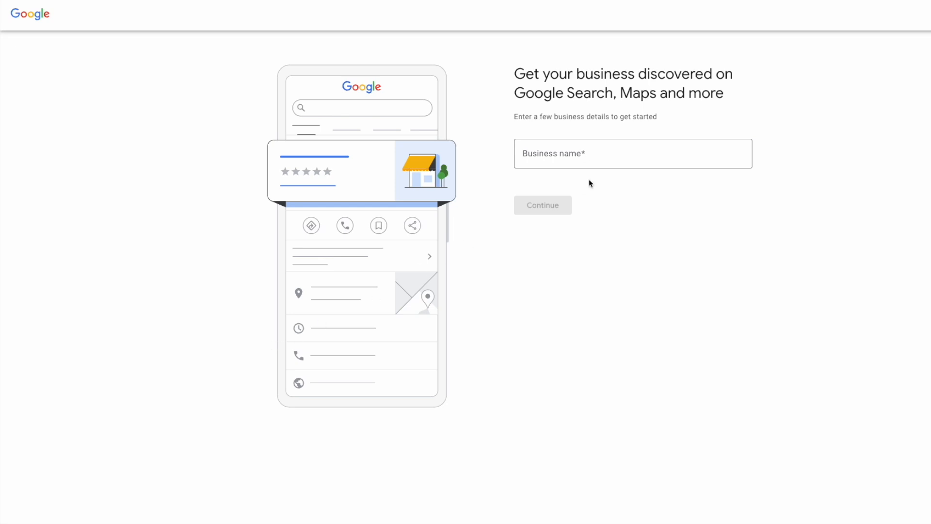
- Enter the business name Adelaide Soccer Academy, mark it as a service business and continue
left_click(632, 153)
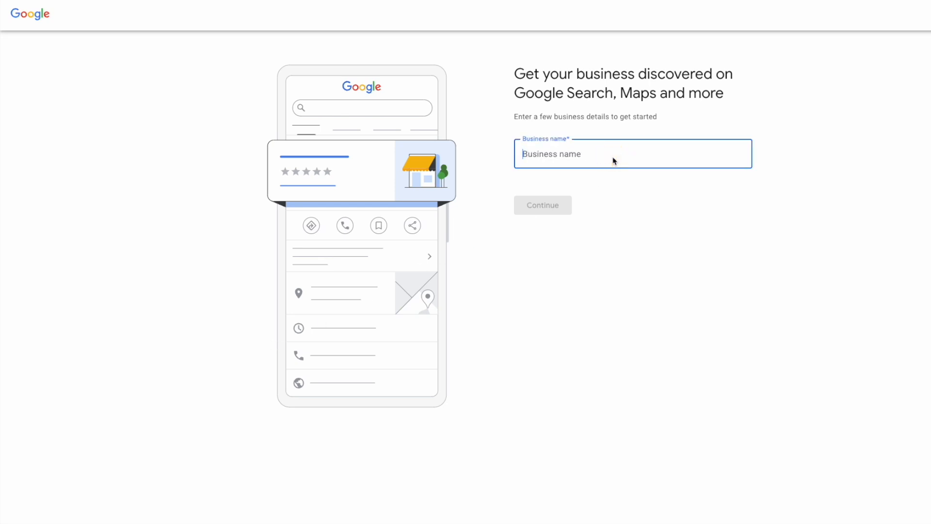
type("Adelaide Soccer Academy")
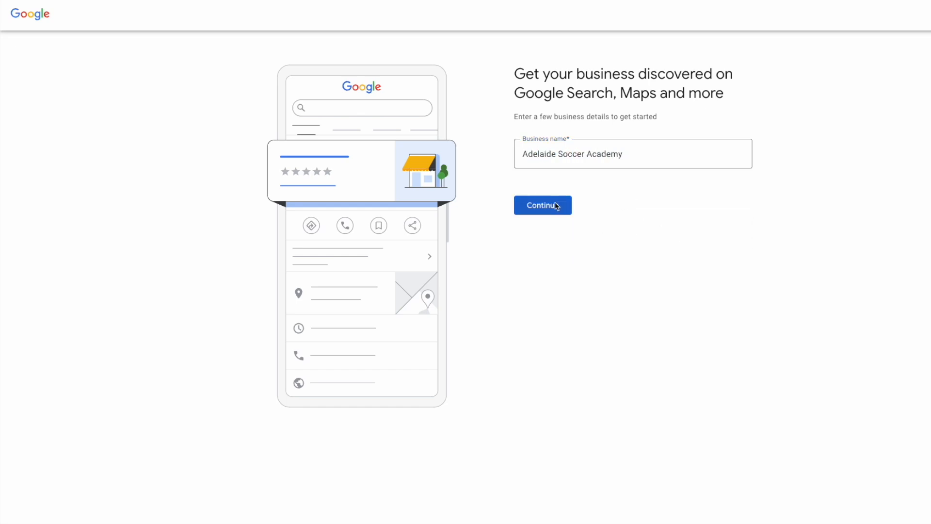
left_click(542, 204)
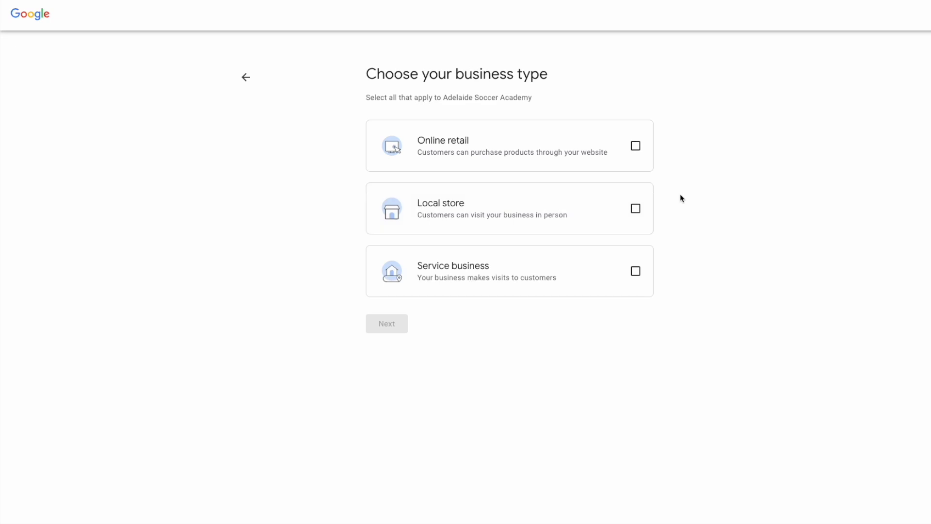
left_click(509, 271)
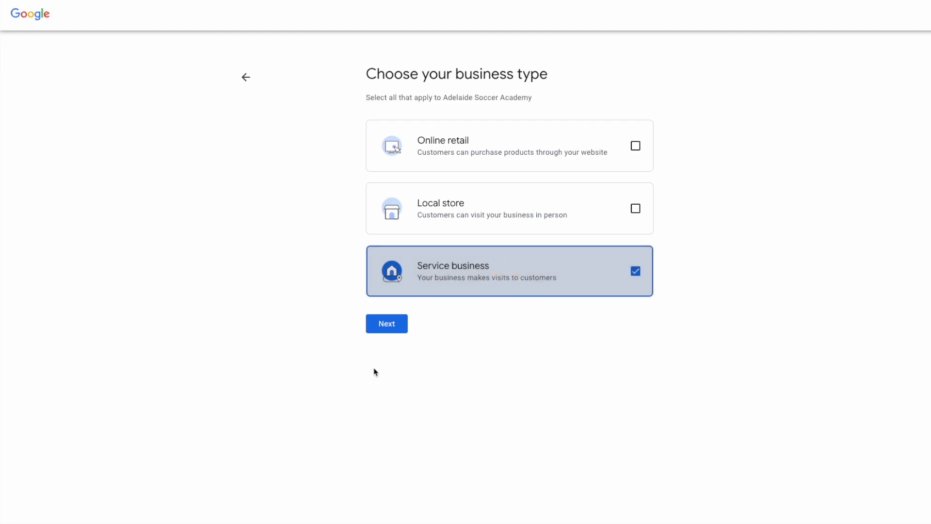
left_click(386, 323)
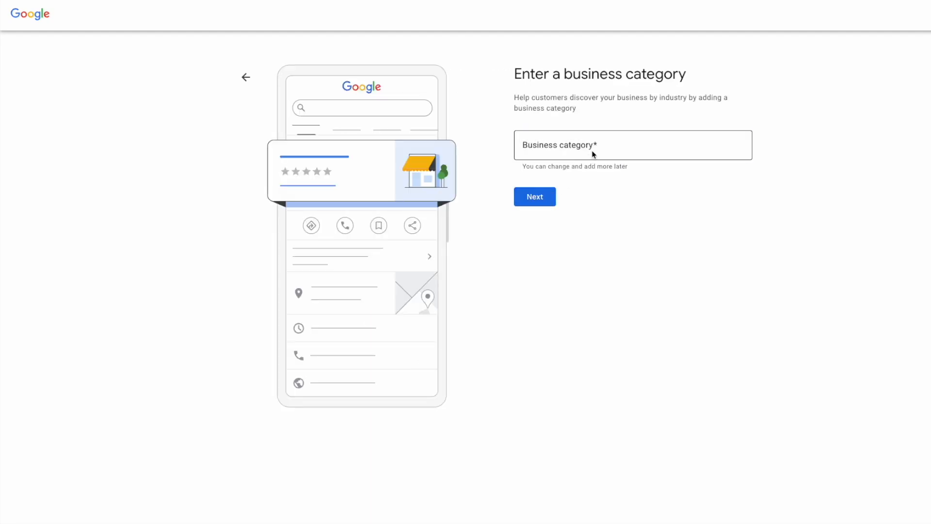
- Choose Soccer practice as the business category and continue to service areas
type("soccer")
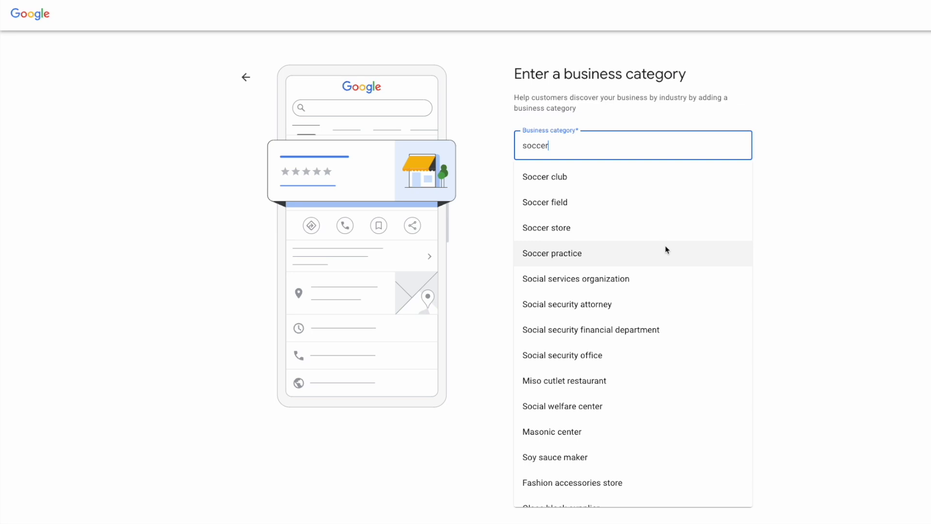
left_click(551, 253)
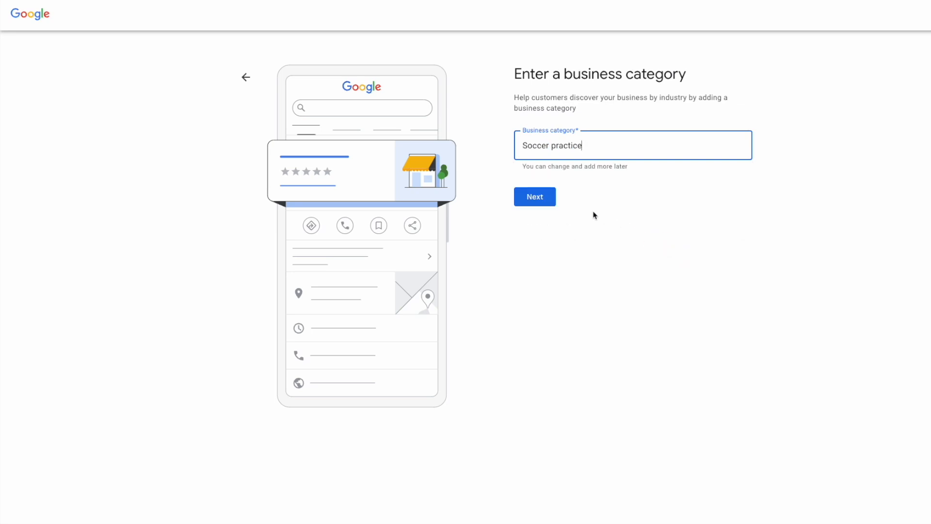
left_click(534, 197)
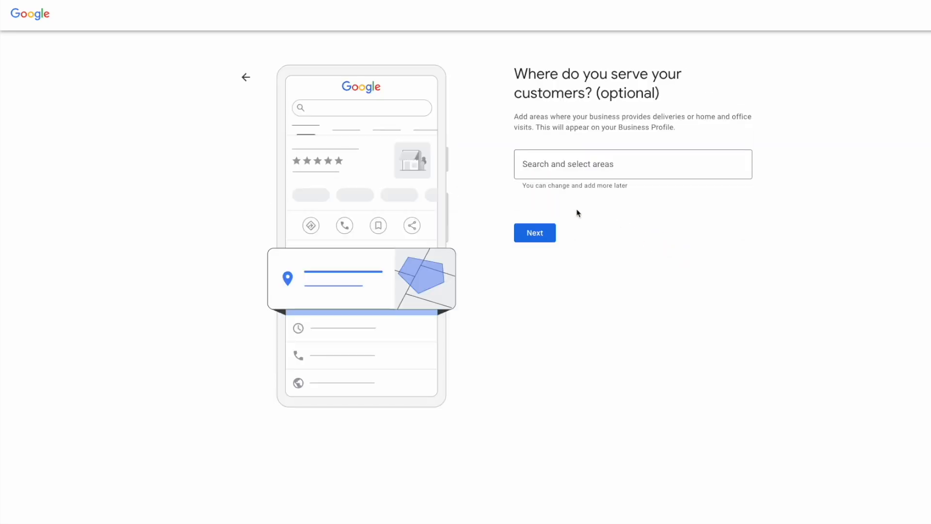
- Search 'adelaide' and add Adelaide, SA, Australia as a service area
type("Manhattan, New York")
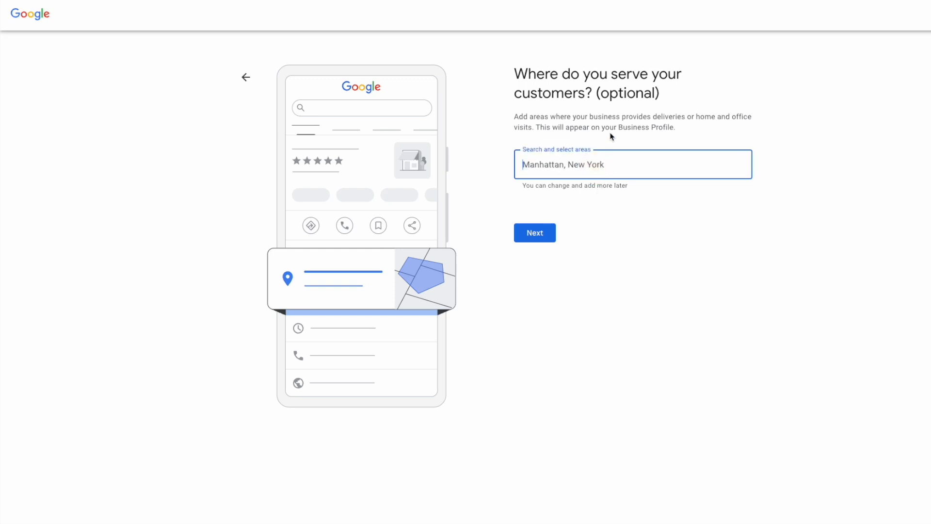
type("adelaide")
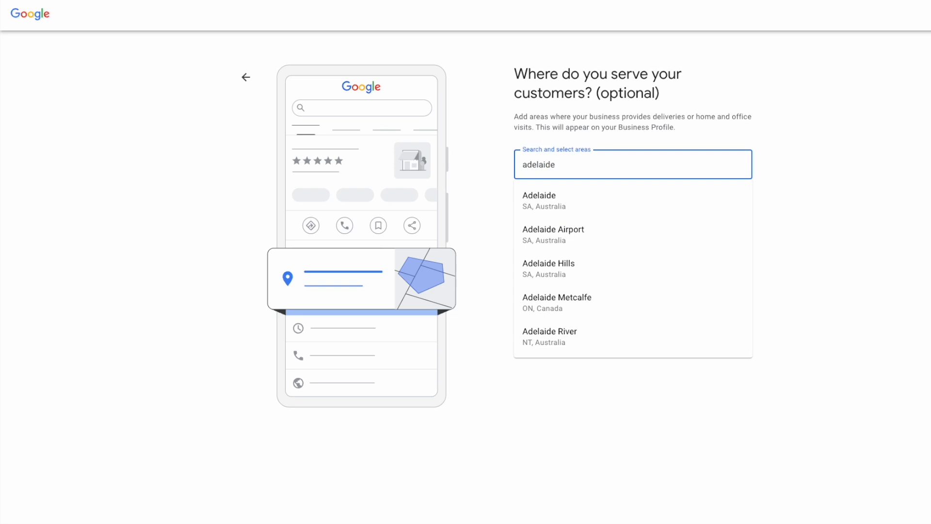
left_click(539, 199)
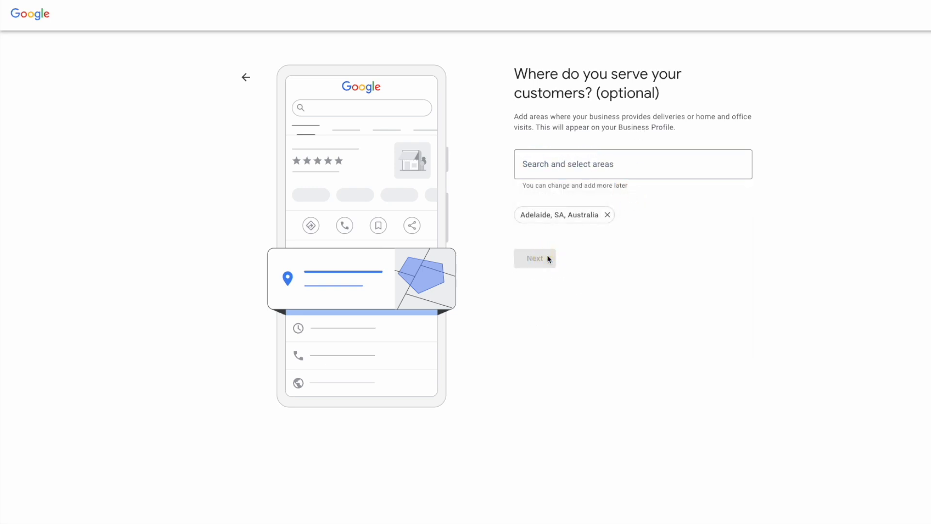
left_click(534, 258)
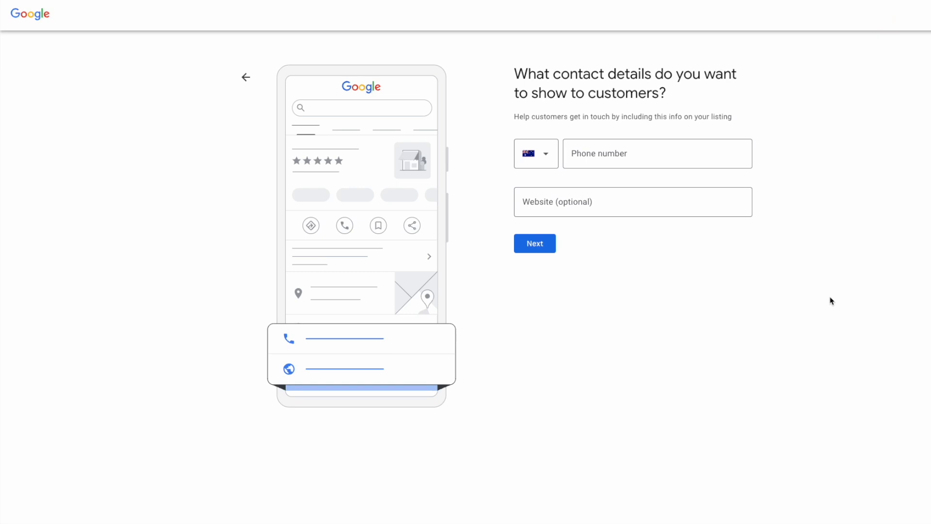
type("https://adelaidesocceracademy.com/")
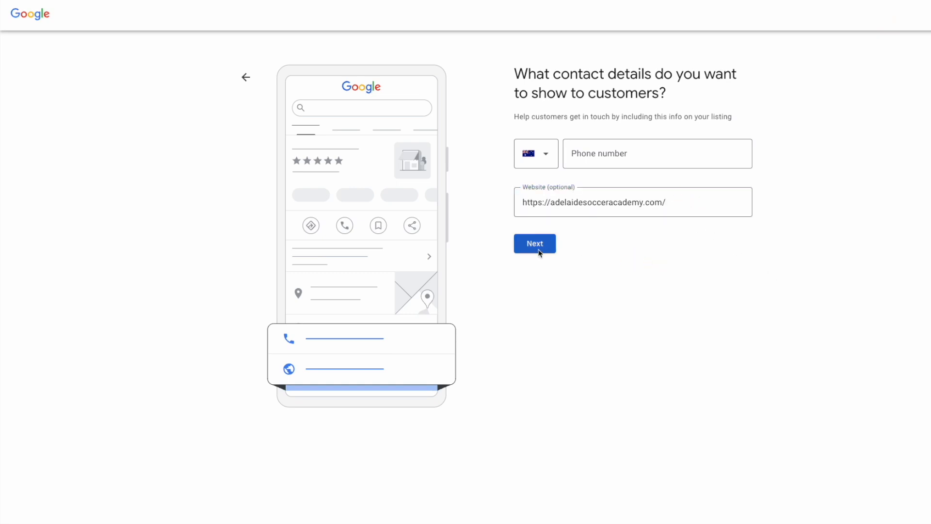
left_click(534, 244)
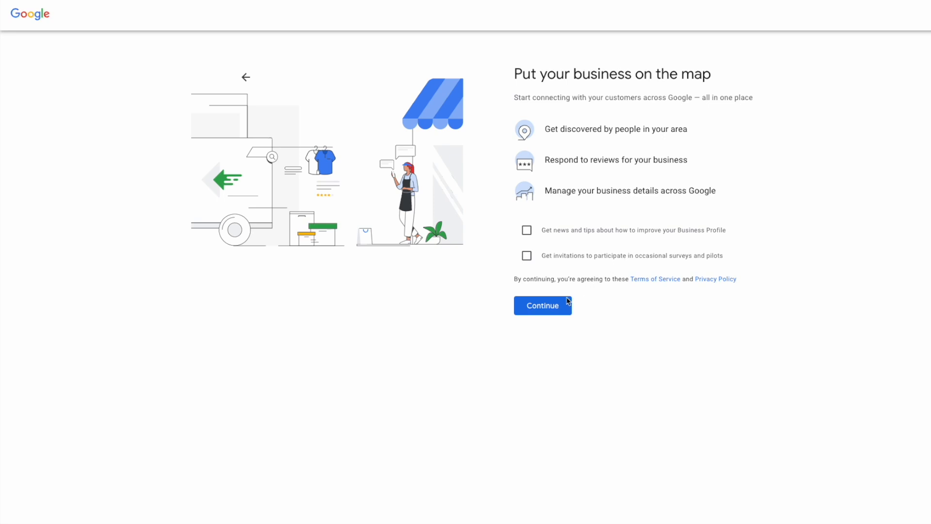
- Accept the terms, create the profile and complete verification
left_click(542, 306)
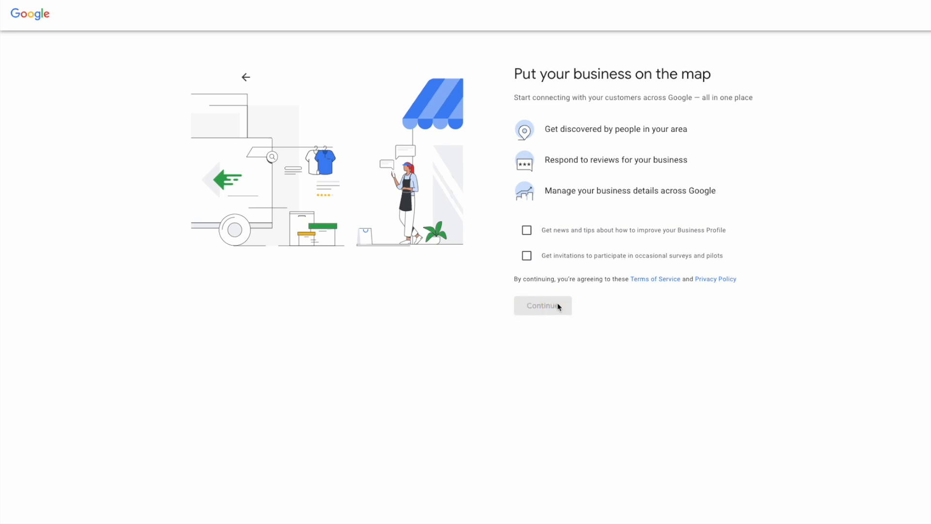
left_click(541, 306)
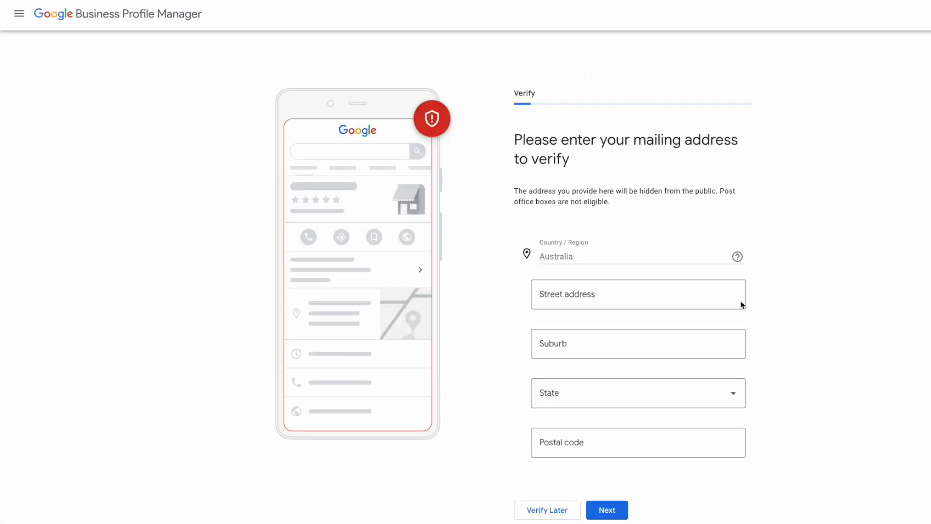
left_click(607, 509)
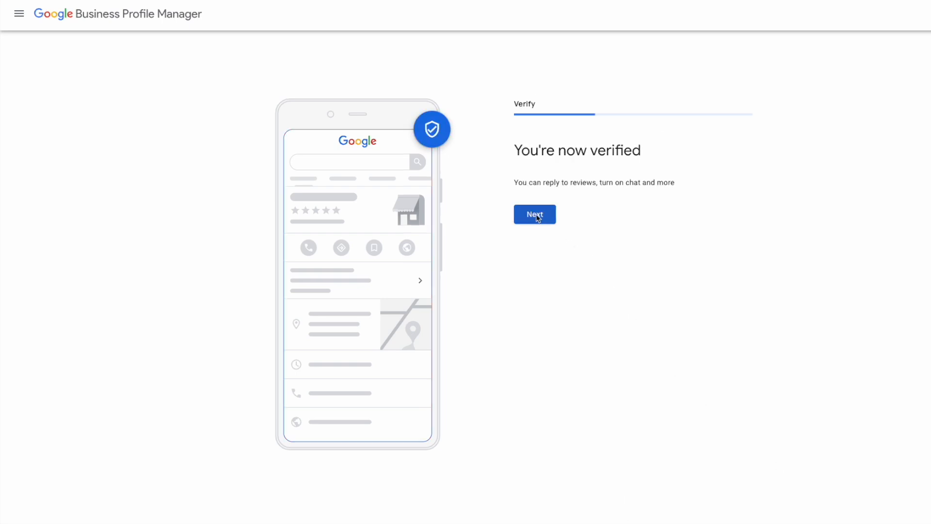
left_click(534, 214)
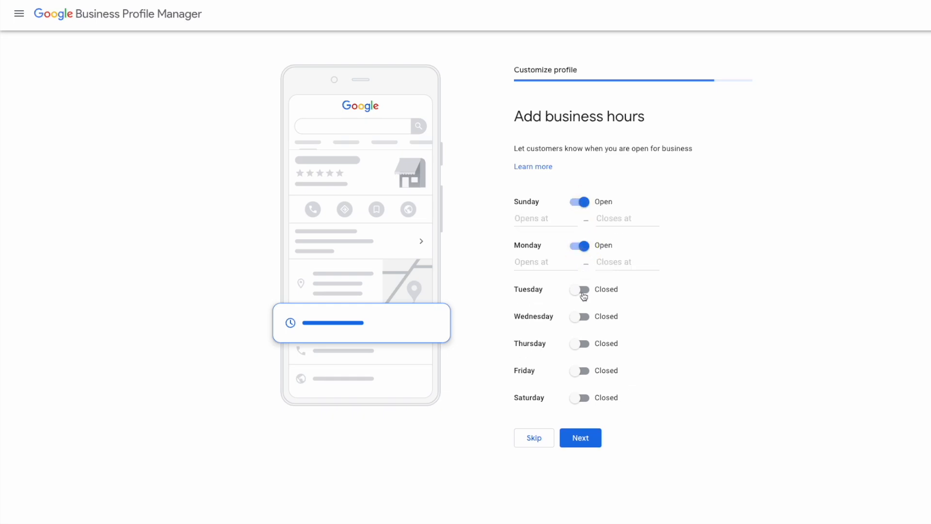
- Mark every day open 24 hours, including Sunday, and save the business hours
left_click(544, 218)
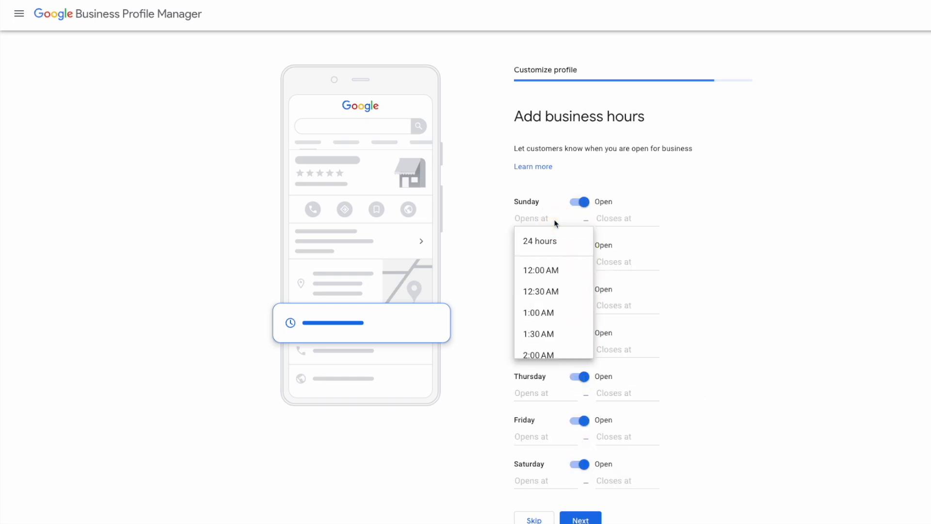
left_click(539, 241)
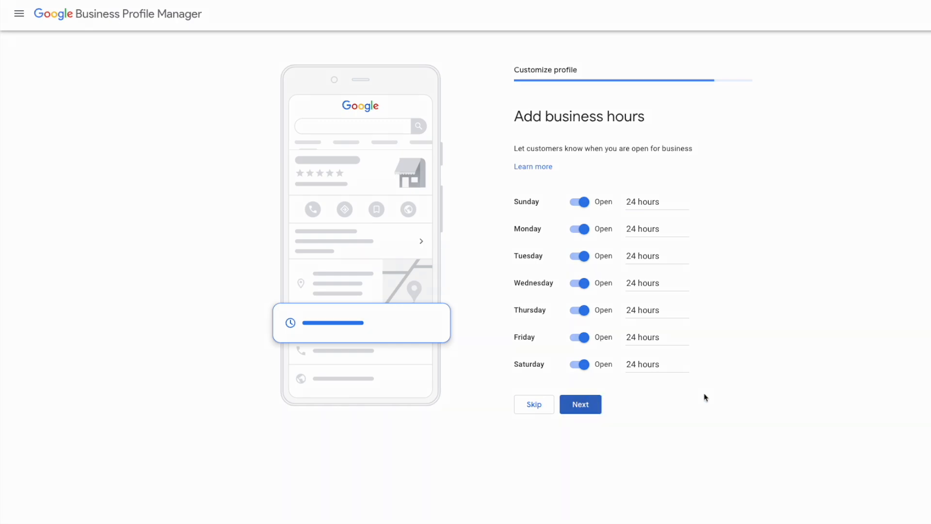
left_click(580, 403)
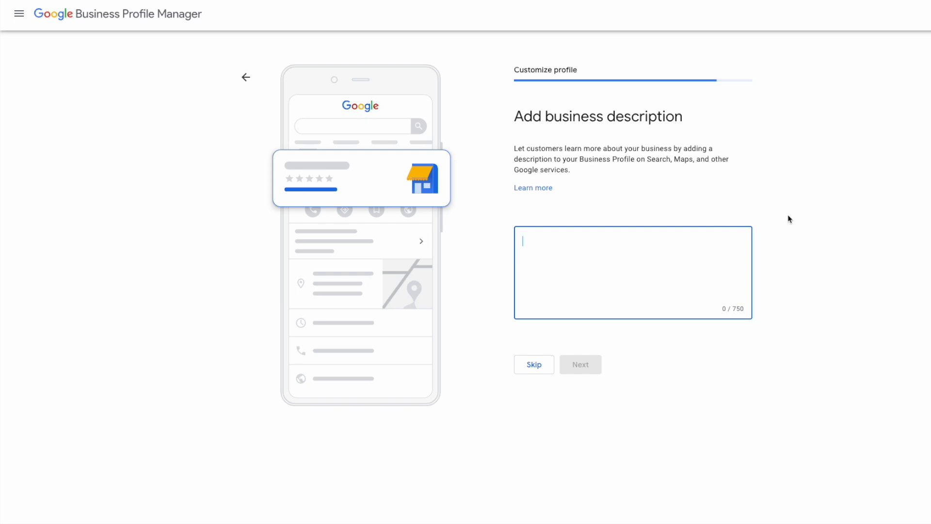
- Save a description about expert coaches developing the next generation of soccer stars
type("developing the next generation of soccer stars. Our expert coaches provide top-notch training programs tailored to meet the needs of beginners, intermediate, and advanced players. Whether you're looking to improve your skills, stay fit, or pursue a professional career, we have the right program for you.")
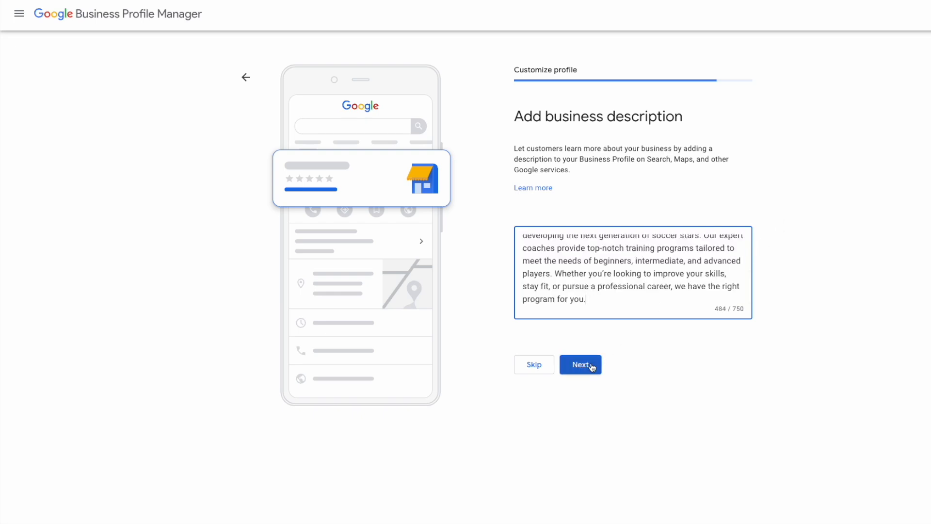
left_click(580, 364)
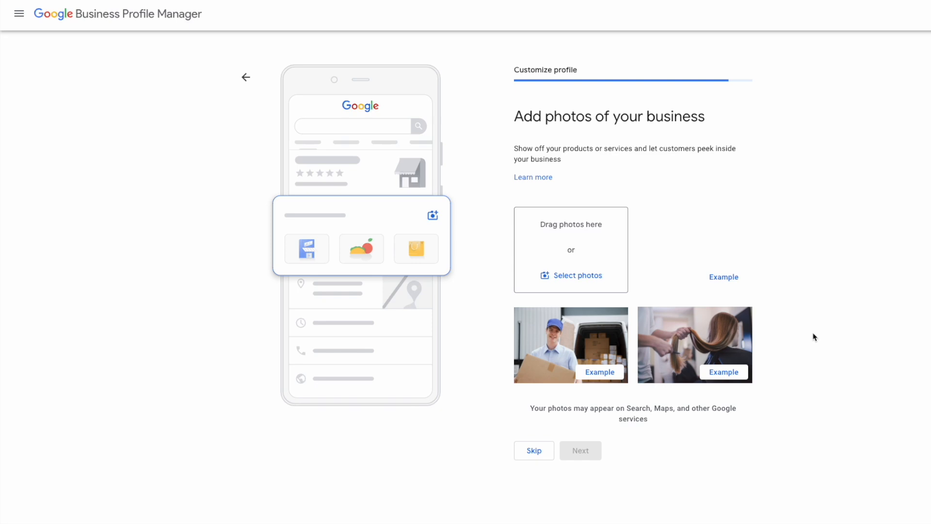
- Upload the soccer photo from the file picker as the business photo and continue
left_click(577, 274)
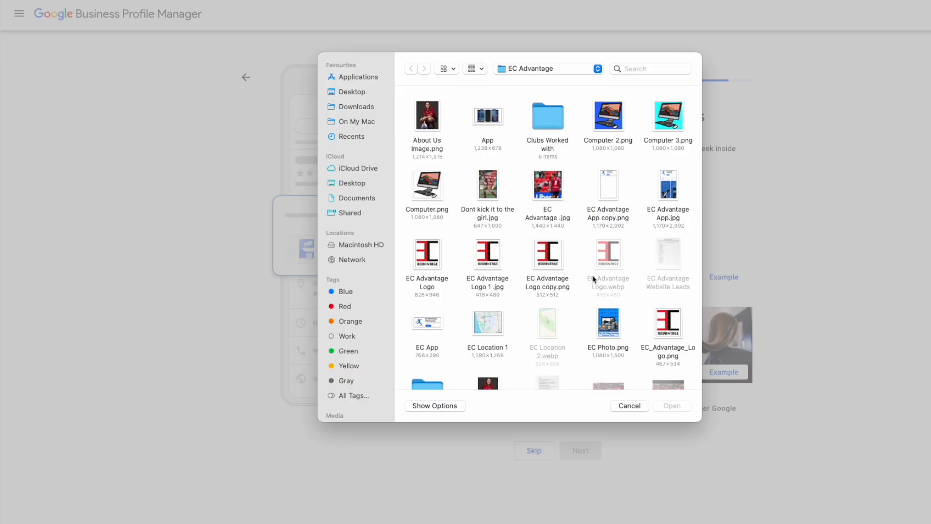
left_click(671, 406)
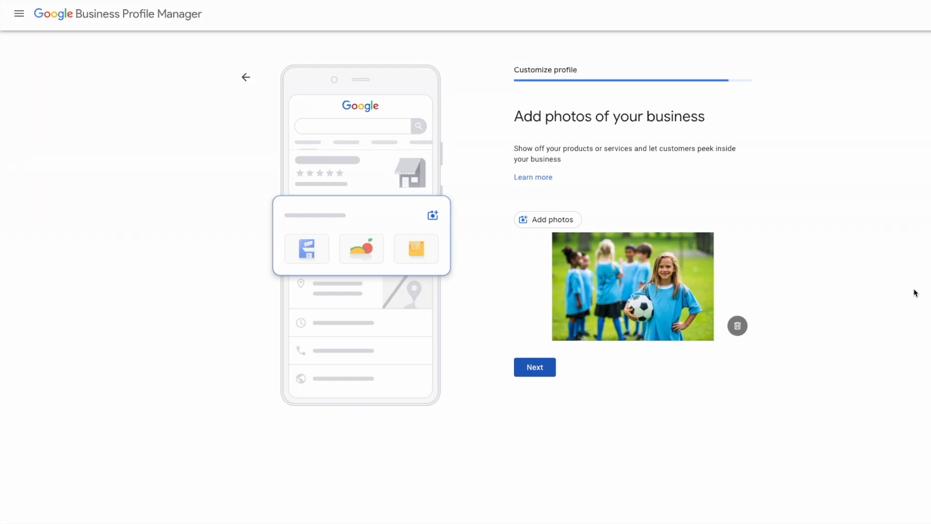
left_click(533, 366)
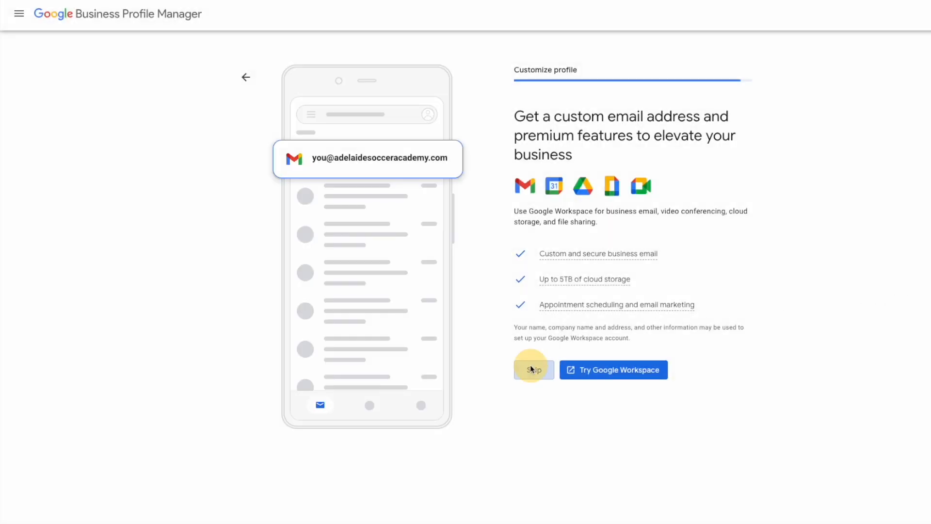
- Skip the Google Workspace offer and acknowledge the verification notice to finish setup
left_click(532, 370)
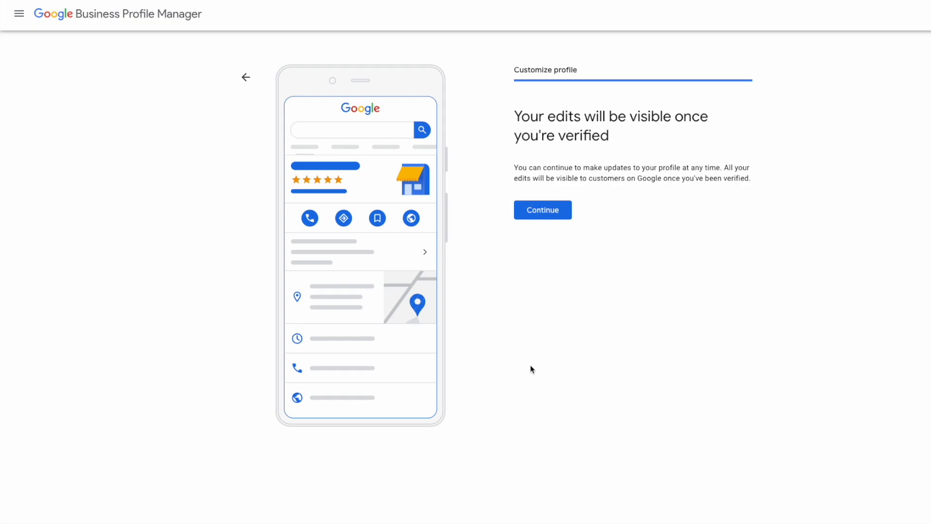
left_click(541, 209)
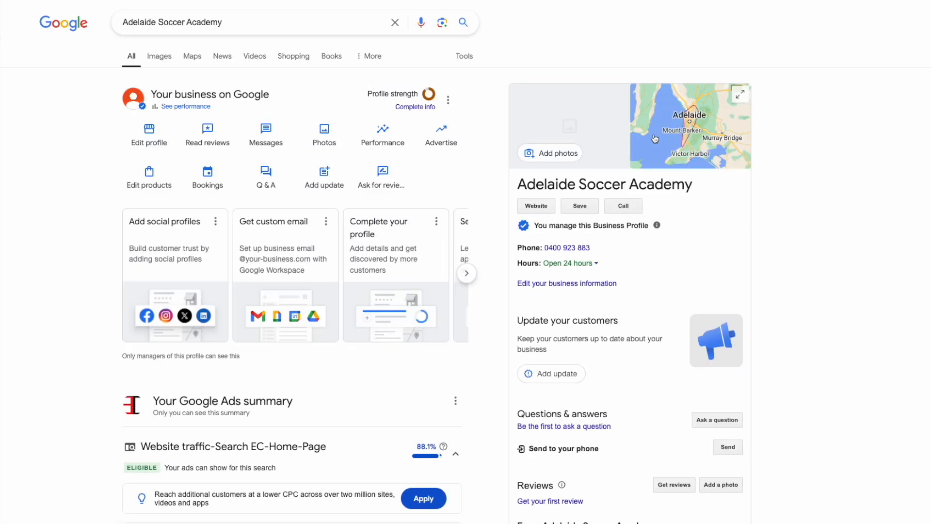
mouse_move(717, 386)
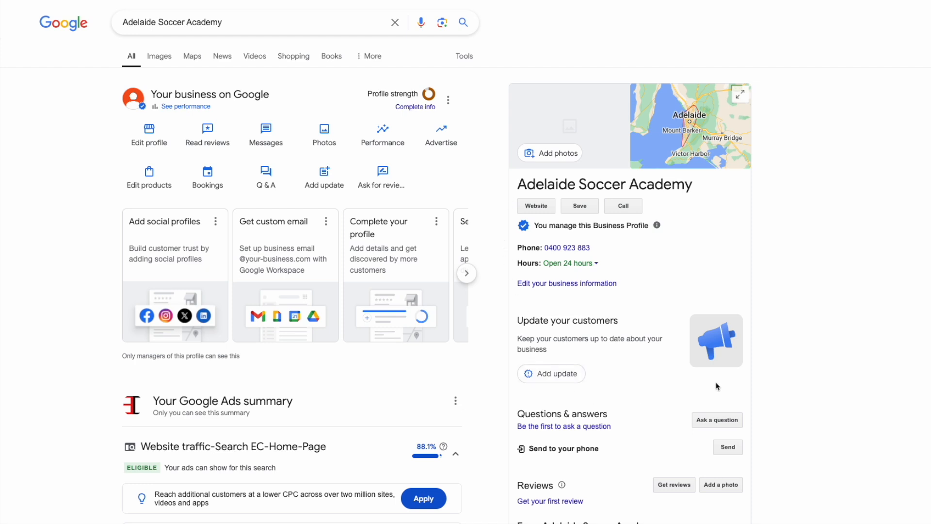
mouse_move(736, 222)
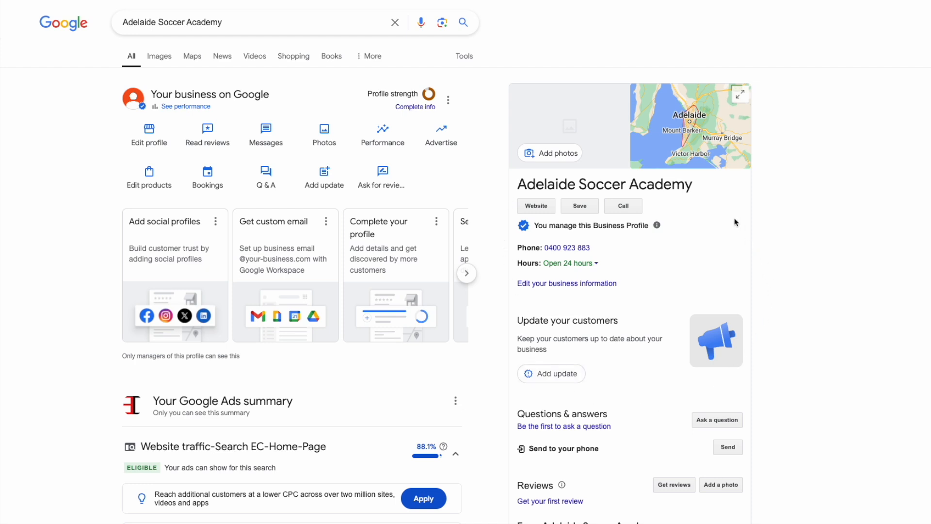
mouse_move(149, 177)
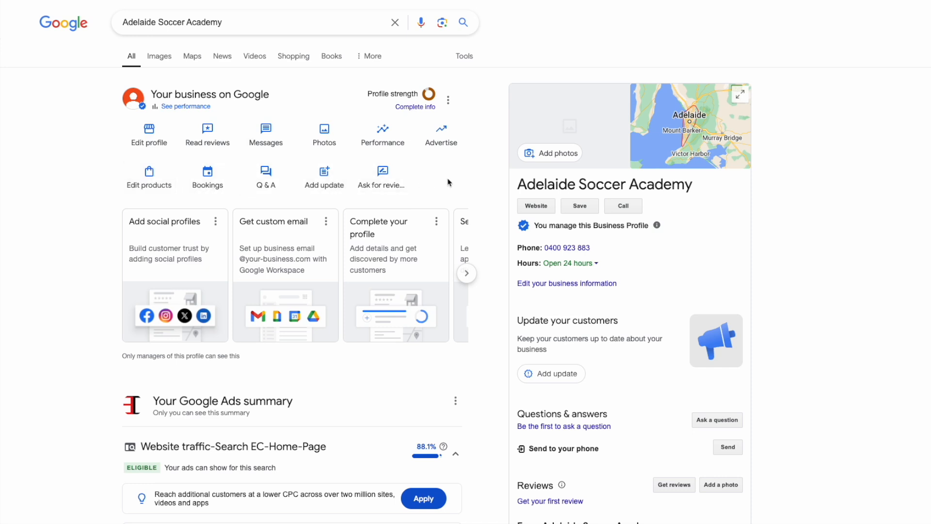
mouse_move(382, 176)
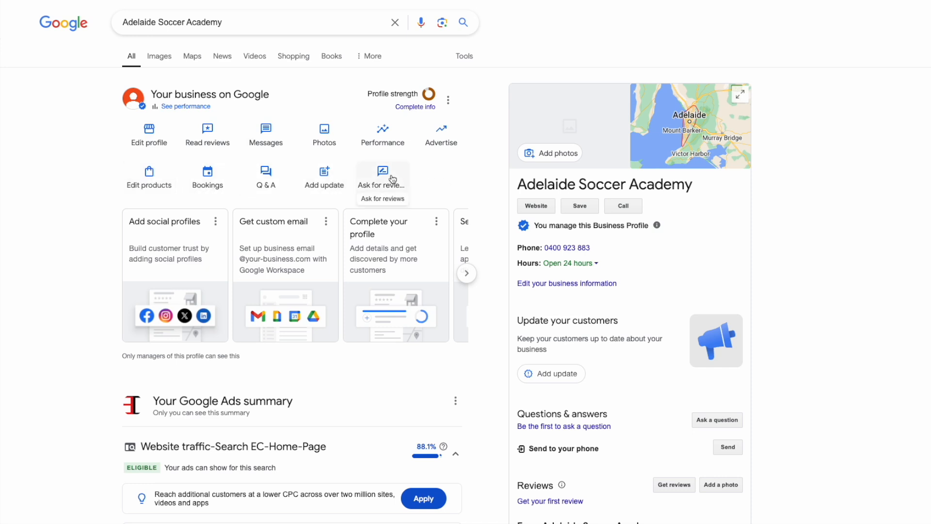
- Get the shareable review link via Ask for reviews and follow it to test it
left_click(382, 171)
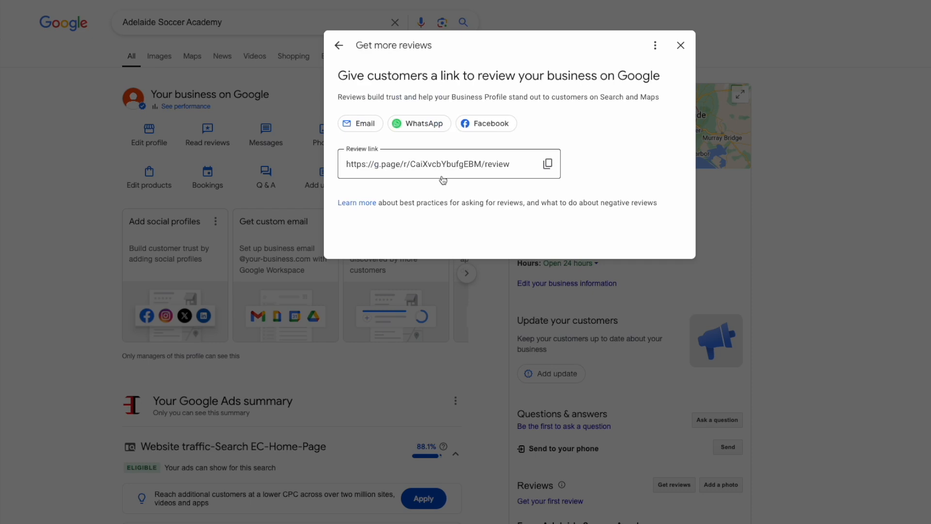
mouse_move(462, 171)
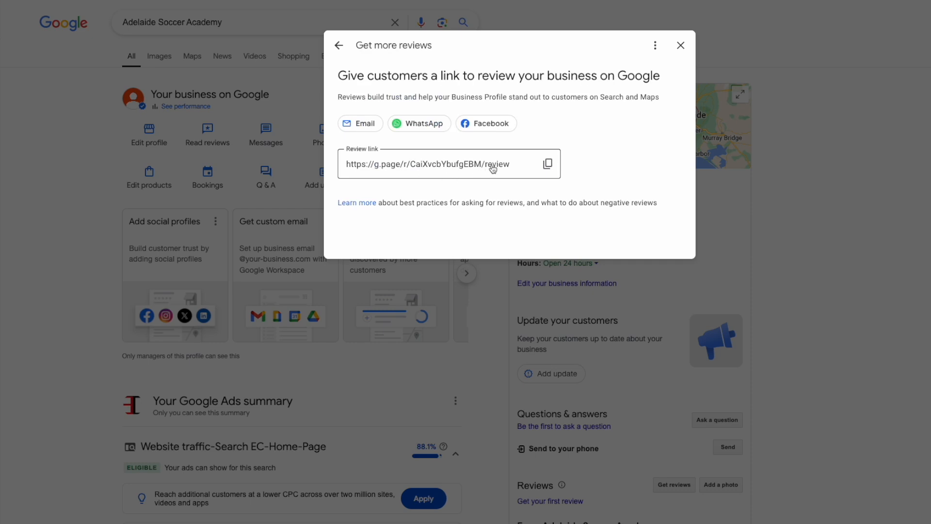
left_click(546, 164)
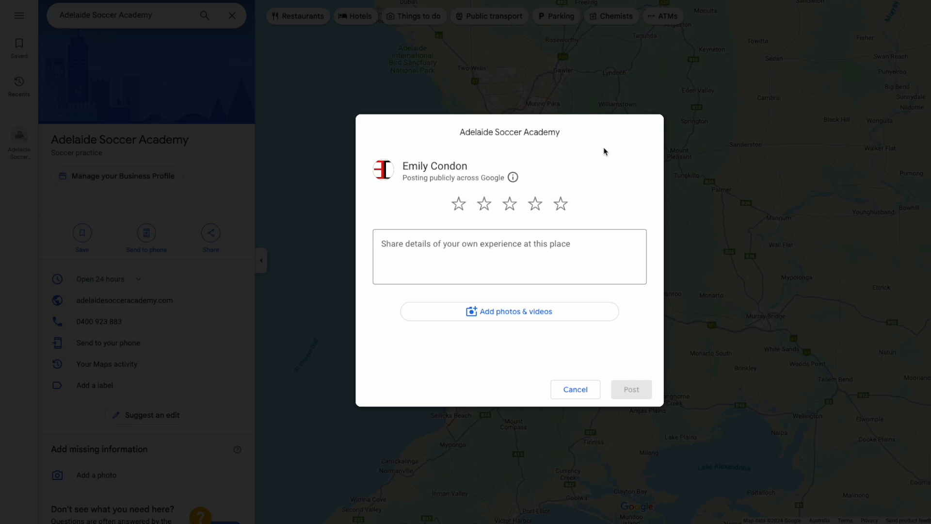
mouse_move(561, 208)
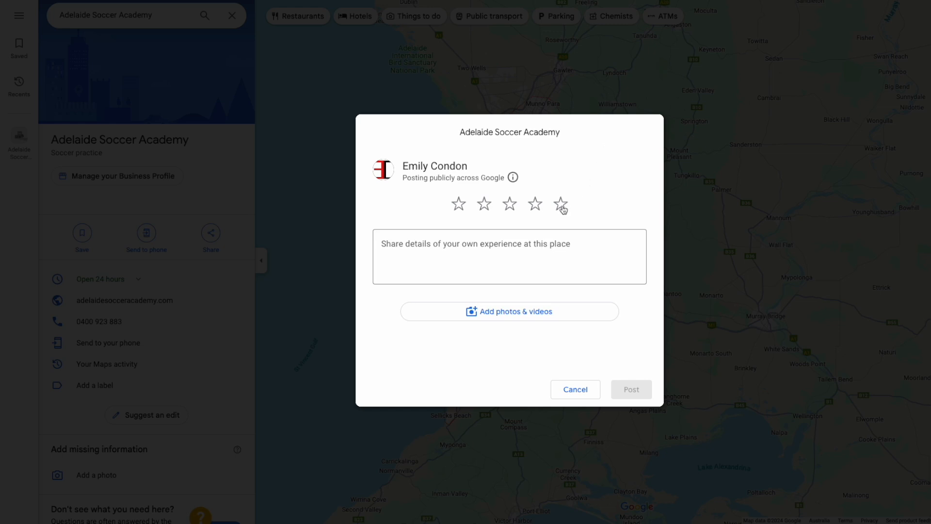
- Rate Adelaide Soccer Academy five stars in the Google Maps review form
left_click(560, 204)
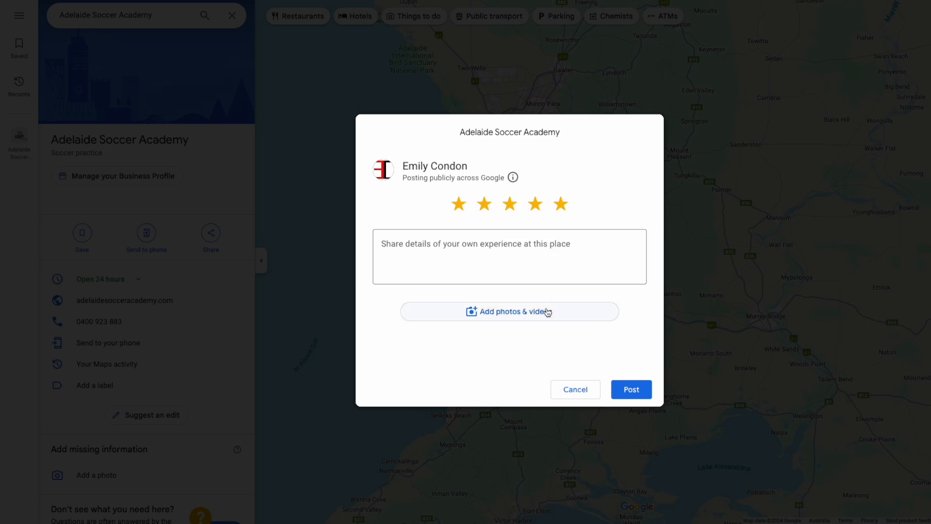
mouse_move(618, 364)
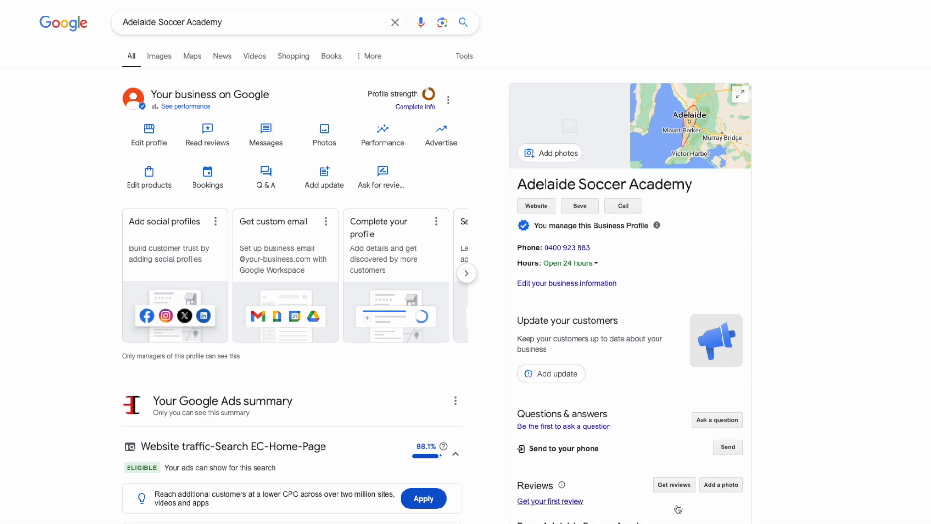
mouse_move(650, 311)
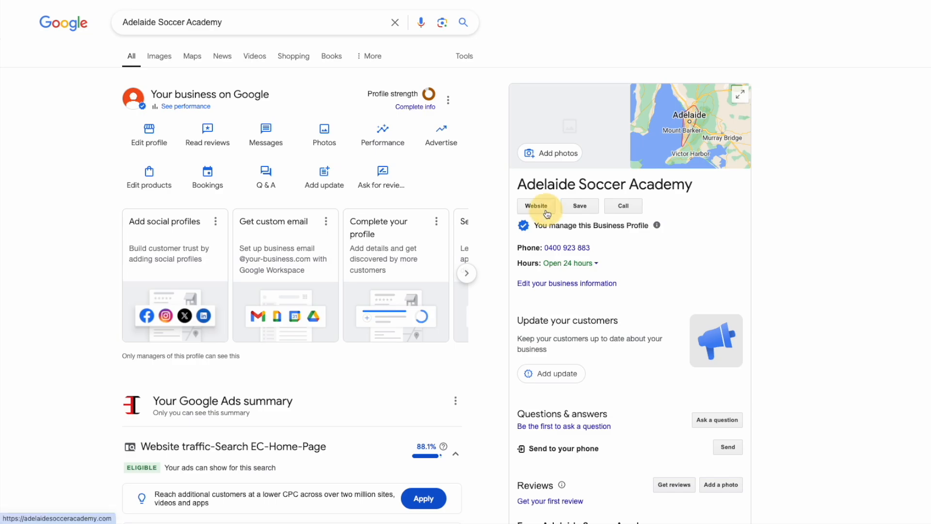
left_click(535, 206)
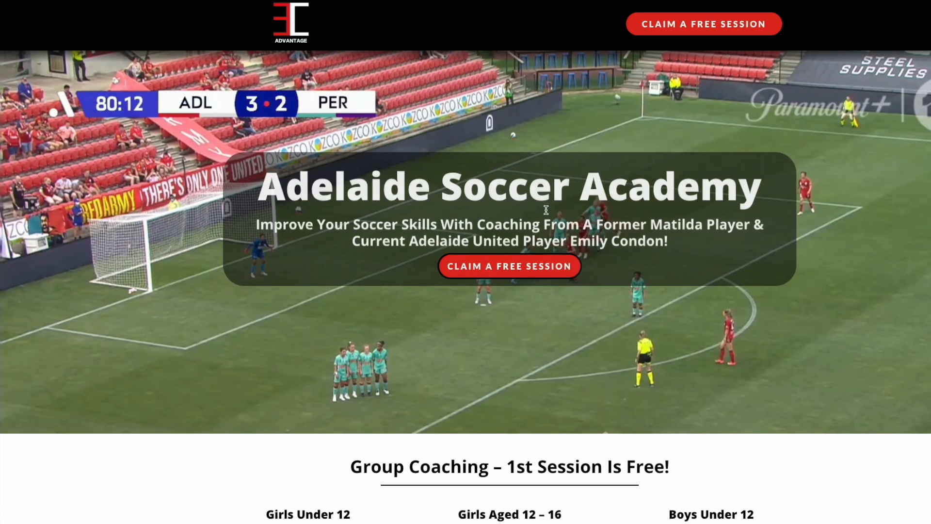
scroll("down", 3)
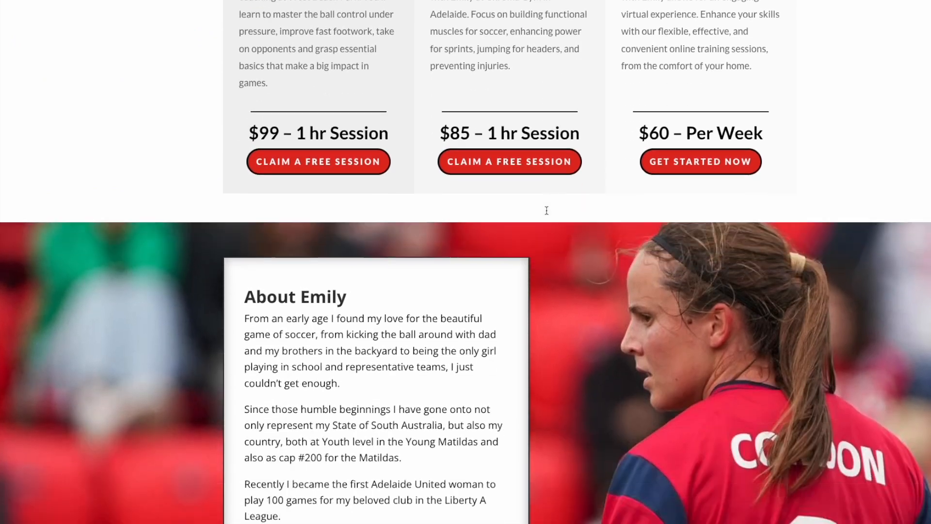
scroll("down", 3)
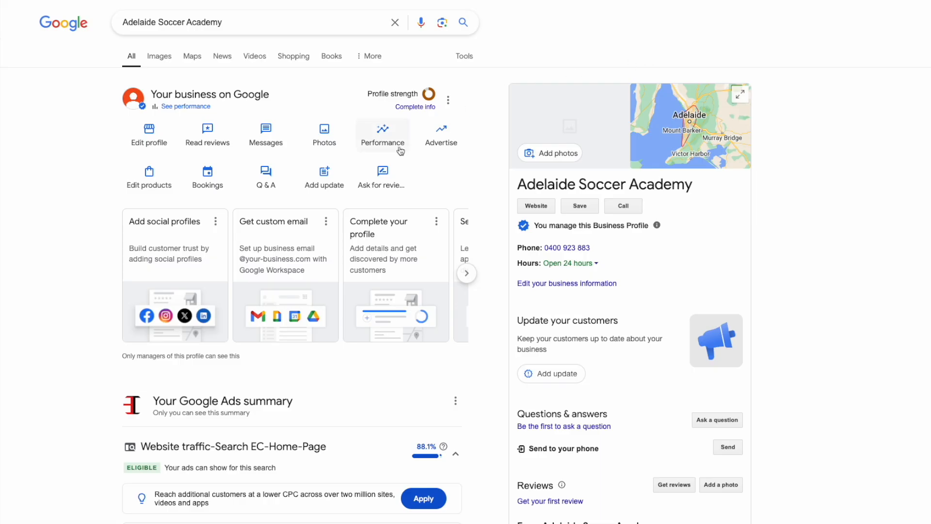
left_click(383, 134)
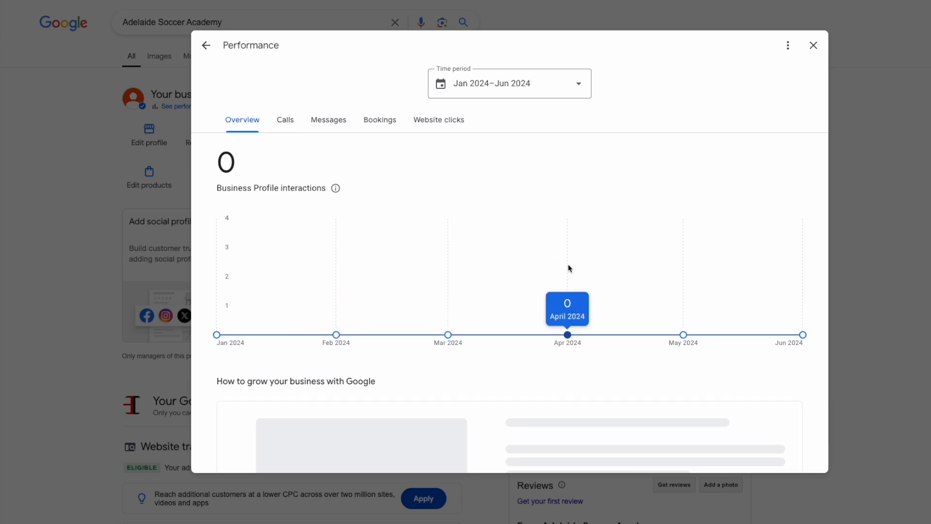
left_click(439, 119)
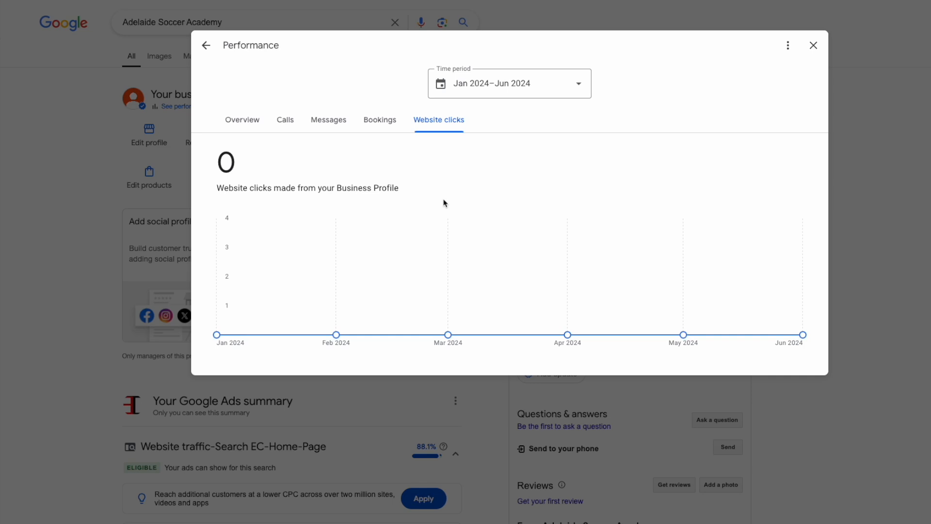
left_click(813, 46)
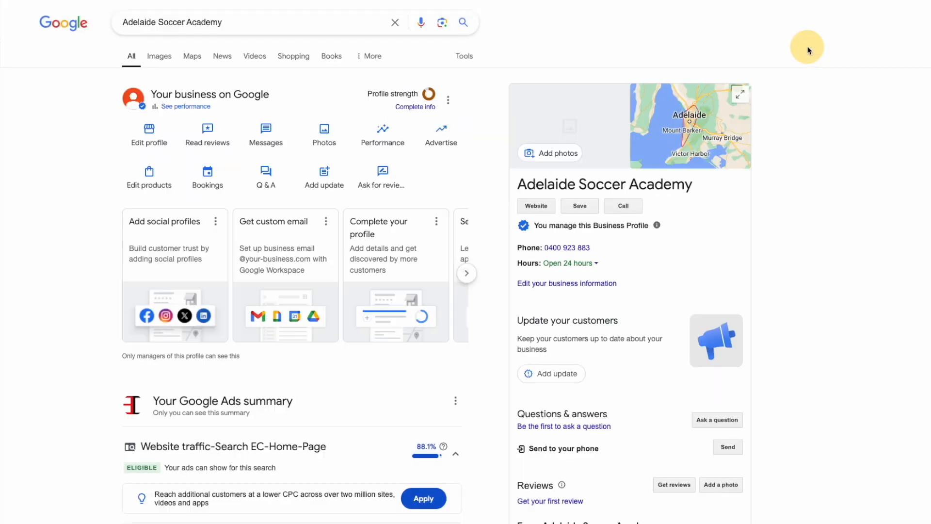
mouse_move(807, 51)
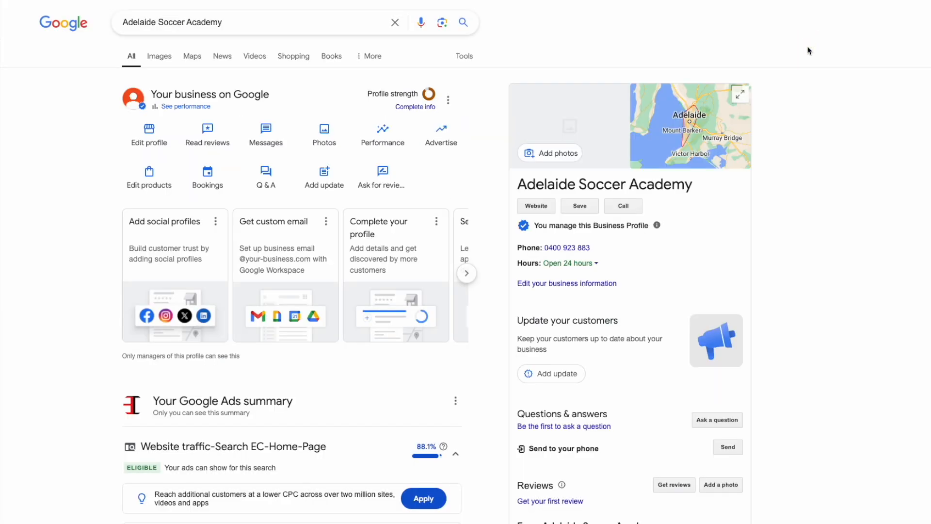